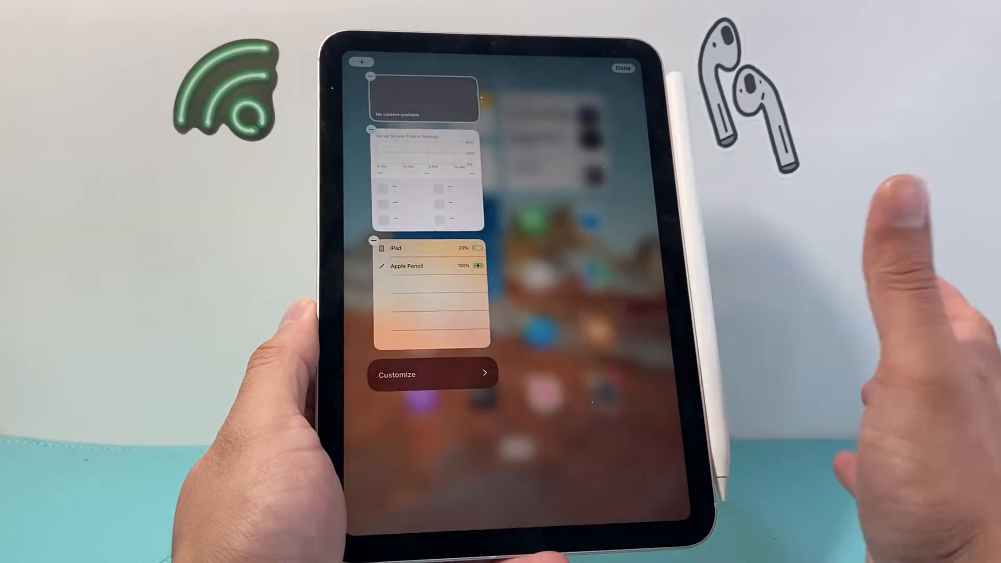
Step: Request removal of the list-style Batteries widget from its minus badge
left_click(373, 242)
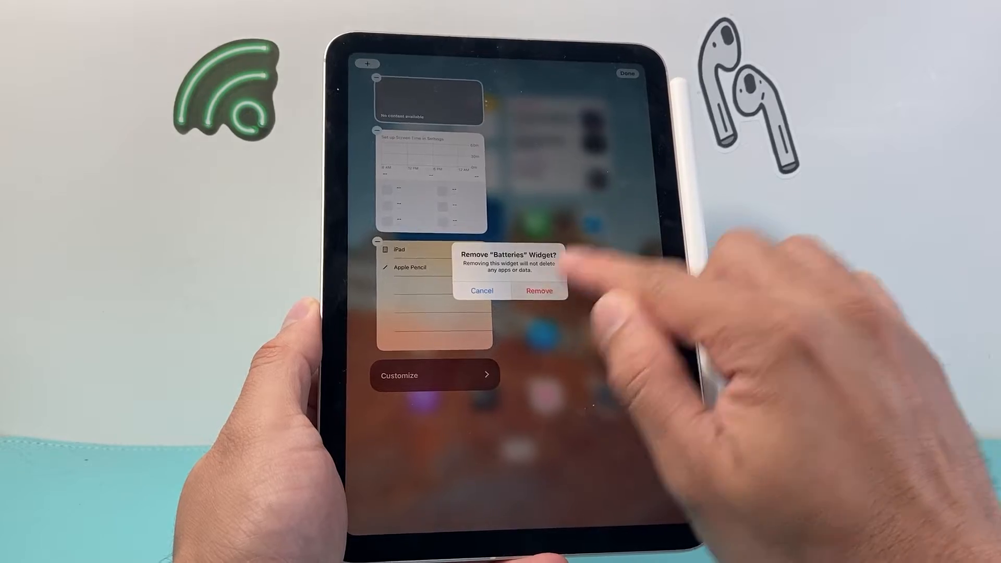
Step: Confirm the removal and add the compact circular Batteries widget showing 23% and 100%
left_click(538, 291)
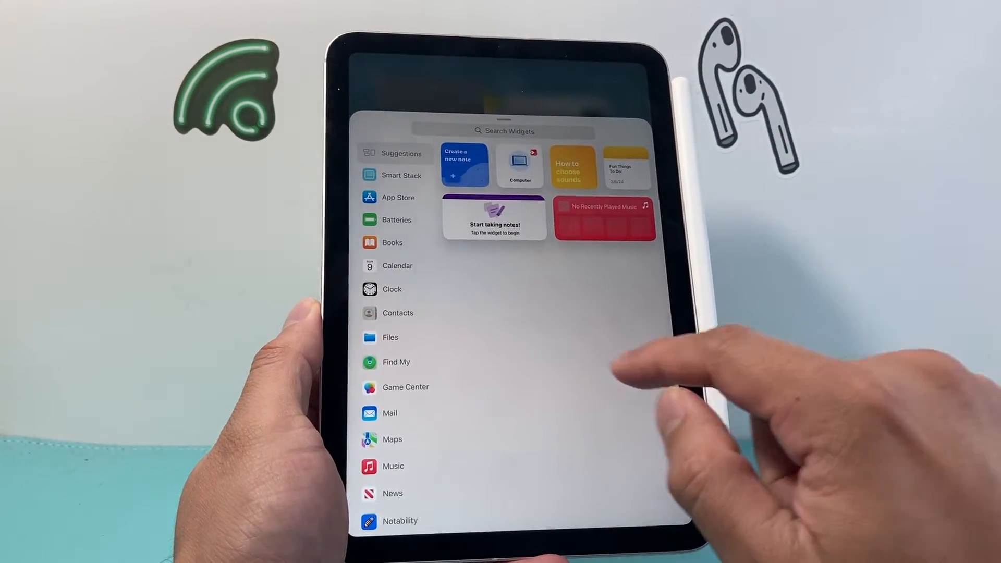
left_click(396, 220)
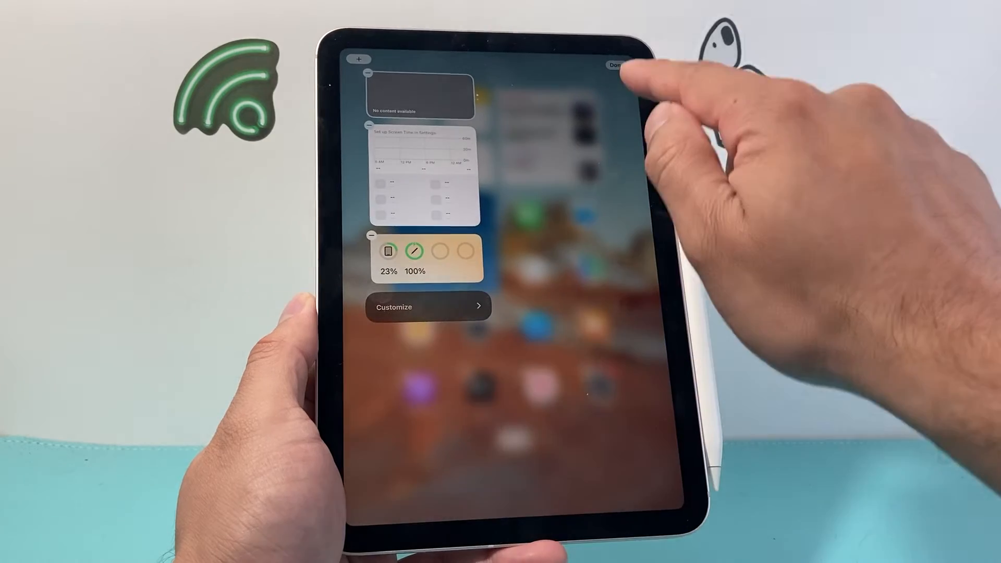
Step: Finish Today View widget editing with Done before moving to Settings
left_click(616, 61)
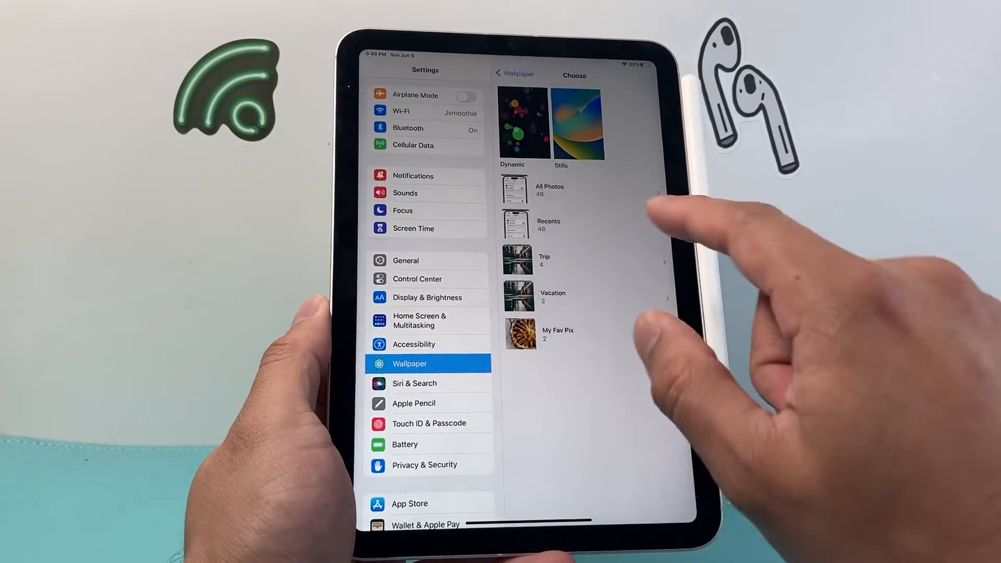
Step: Verify the Pencil is connected in Bluetooth, then view the Apple Pencil pane at 100% battery
left_click(414, 127)
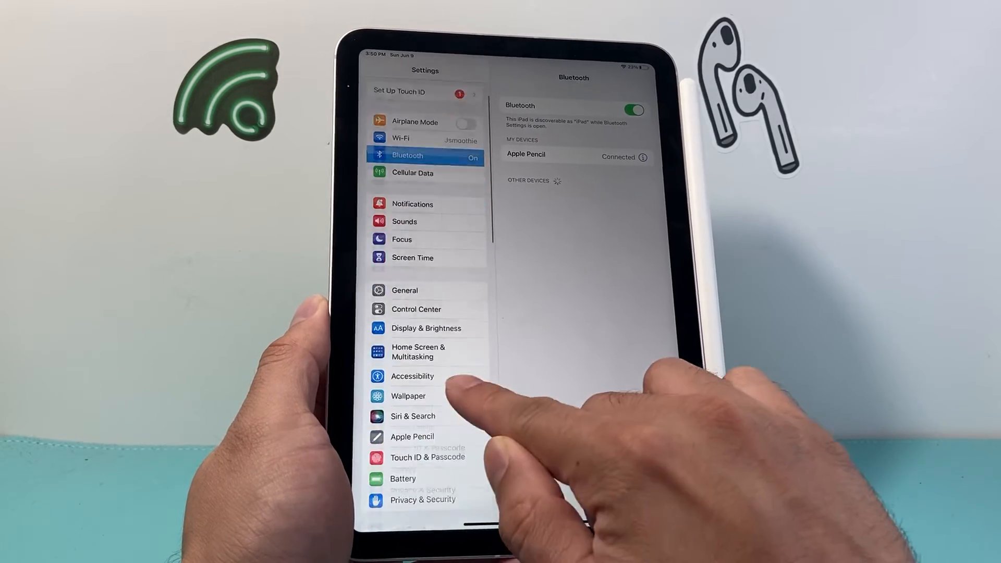
left_click(412, 437)
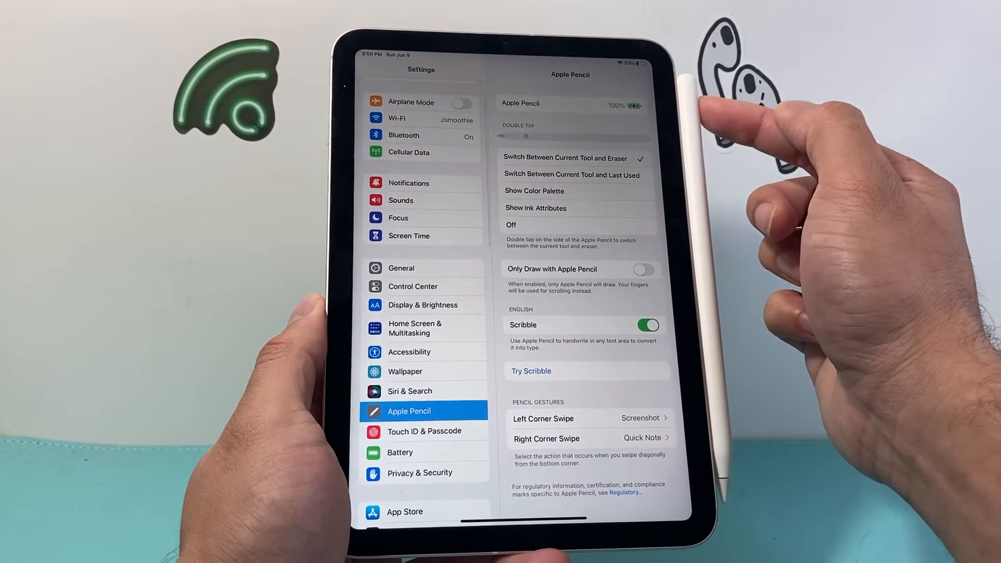